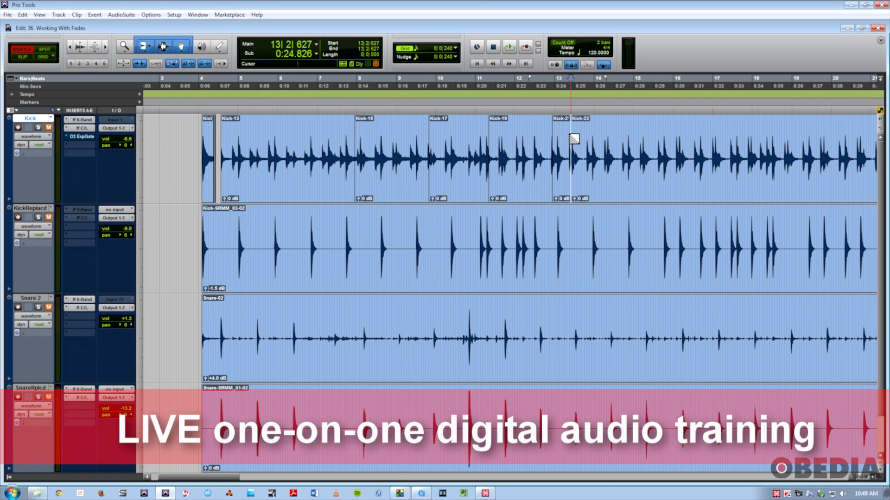
# Zoom in twice with the Zoomer on the Kick track at the Kick-24 transient.
pyautogui.click(380, 158)
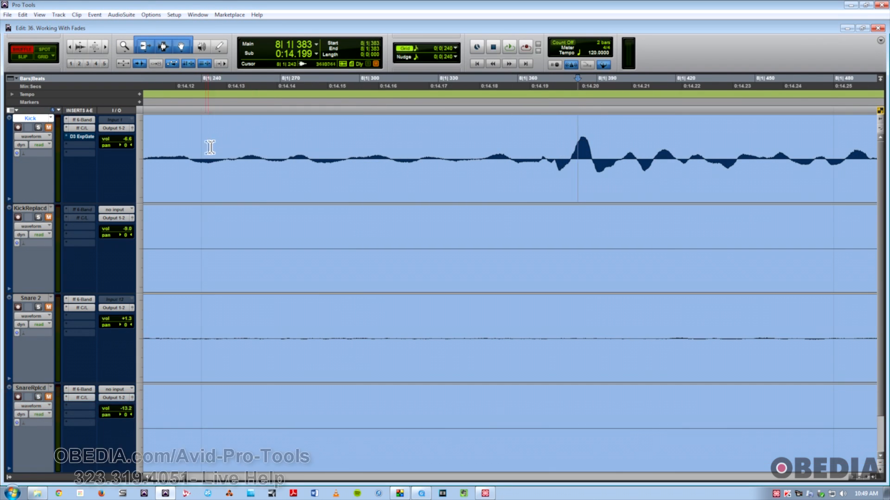
pyautogui.click(224, 152)
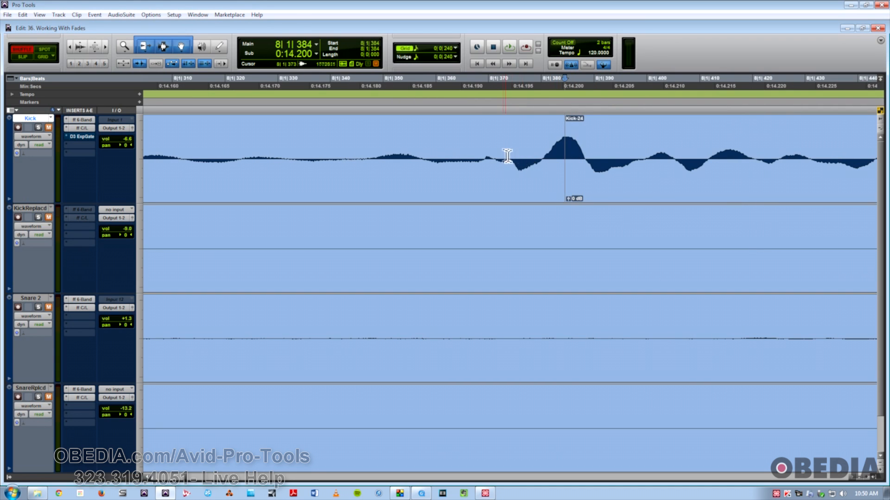
# Bring up the Fades dialog for the span before Kick-24, move it aside and audition the fade-out.
pyautogui.press('shift+Tab')
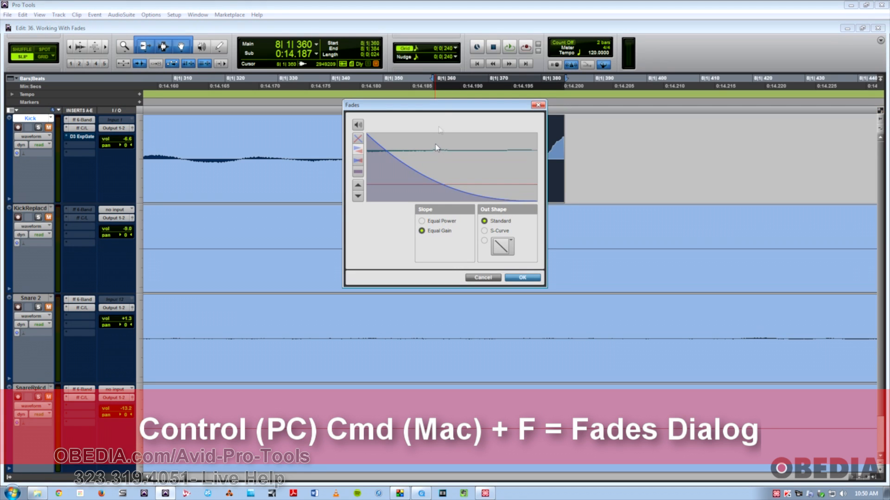
pyautogui.moveTo(441, 104); pyautogui.dragTo(317, 154)
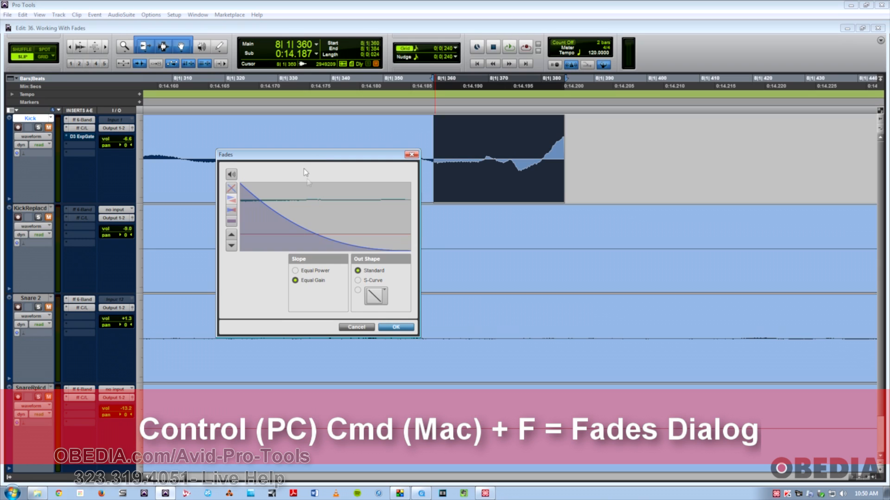
pyautogui.moveTo(298, 227)
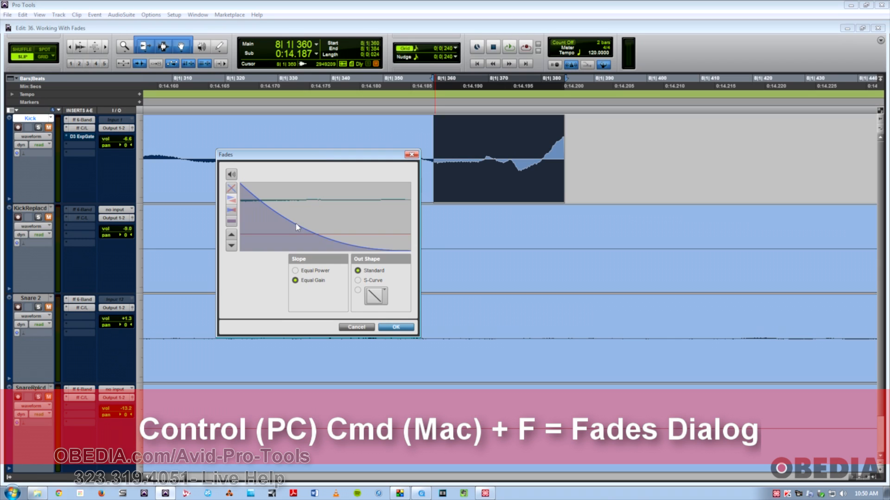
pyautogui.moveTo(294, 221)
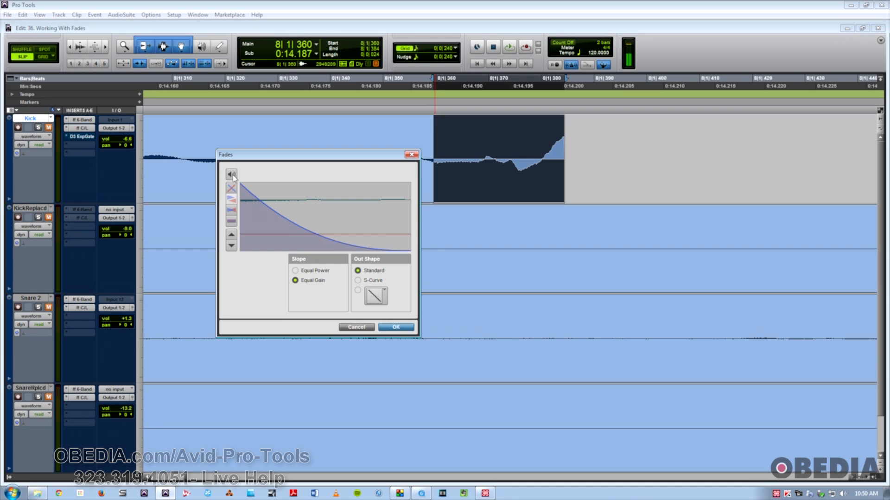
pyautogui.click(231, 187)
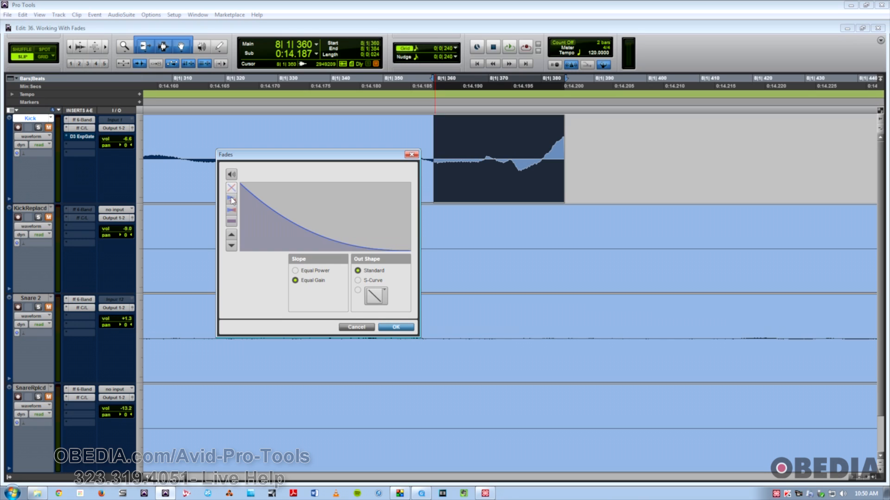
# Overlay the selected audio's waveform behind the fade-out curve in the preview.
pyautogui.click(231, 213)
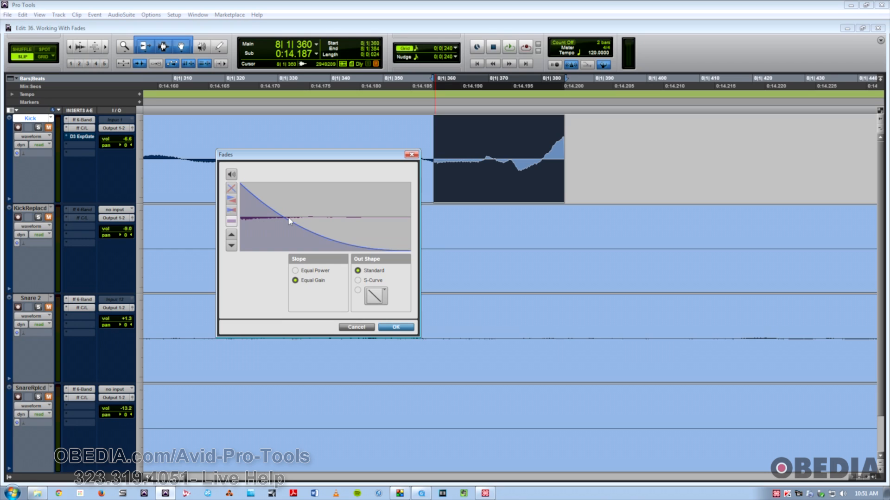
pyautogui.moveTo(290, 222)
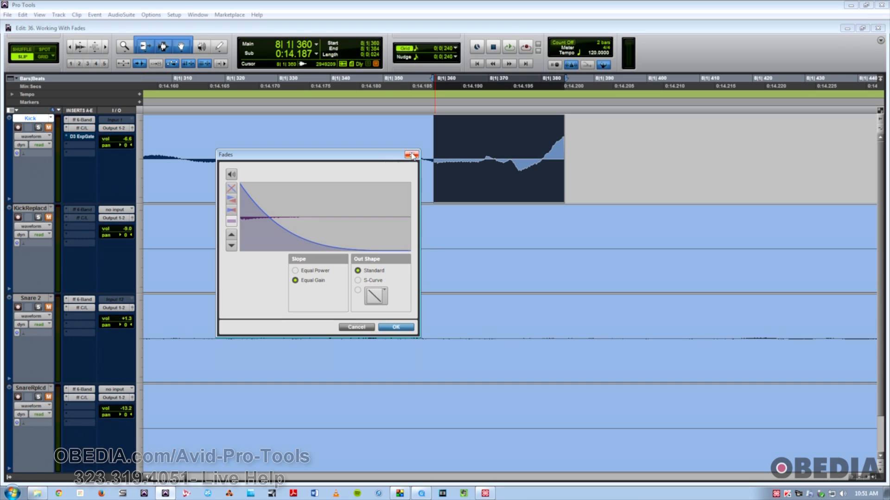
# Cancel the fade-out, bring up crossfade settings across the Kick-24 boundary and try waveform views.
pyautogui.click(396, 327)
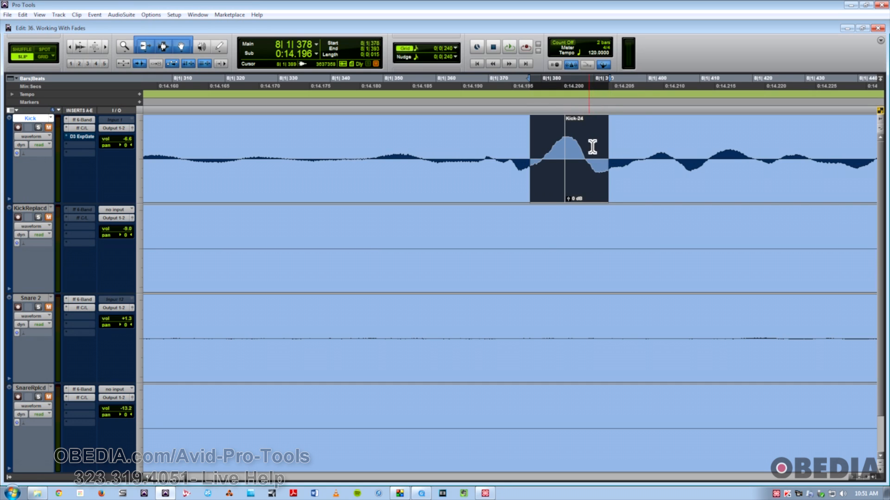
pyautogui.doubleClick(567, 156)
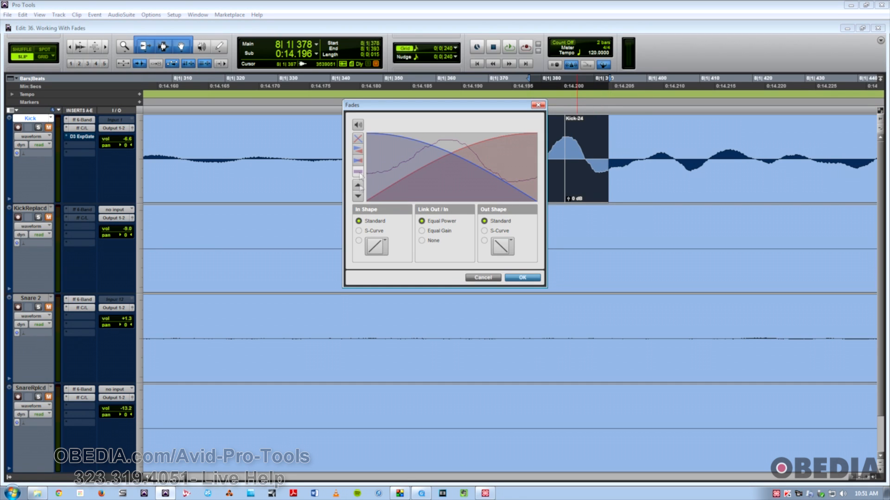
pyautogui.click(358, 171)
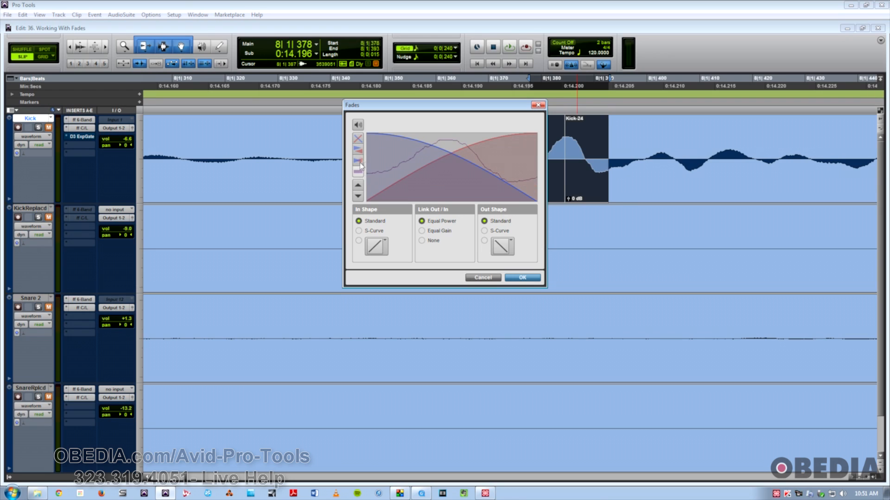
pyautogui.click(358, 140)
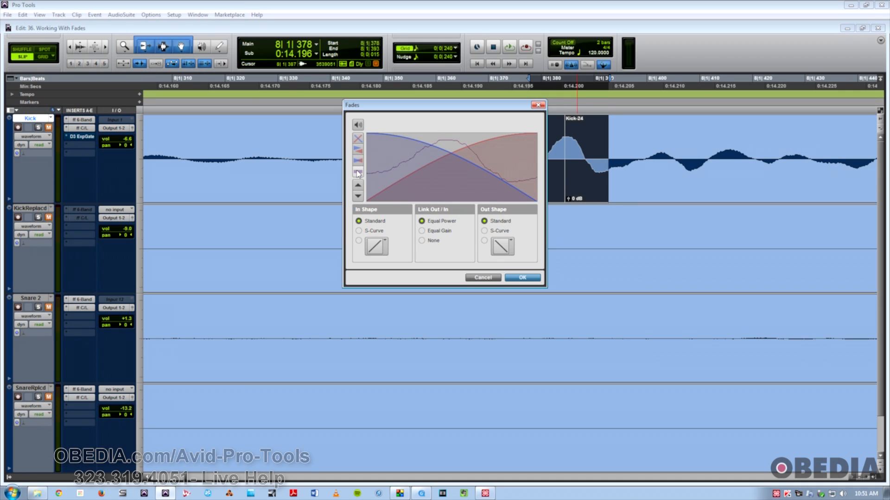
pyautogui.moveTo(380, 172)
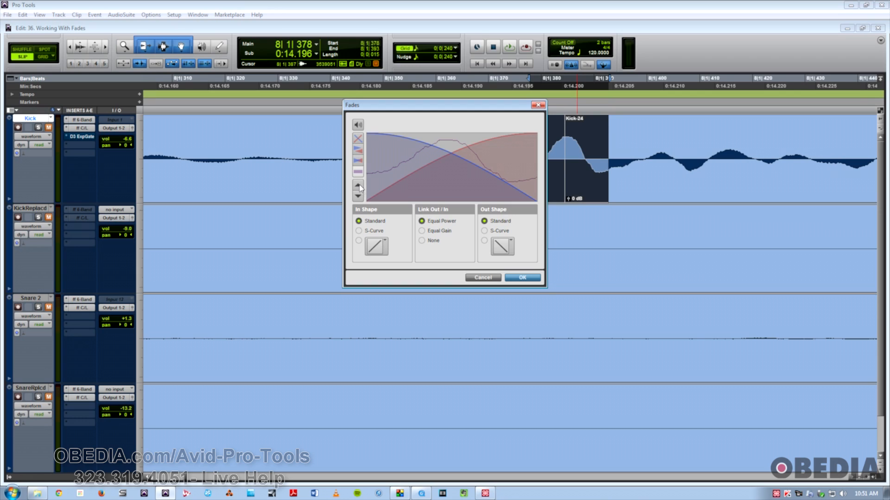
pyautogui.moveTo(388, 216)
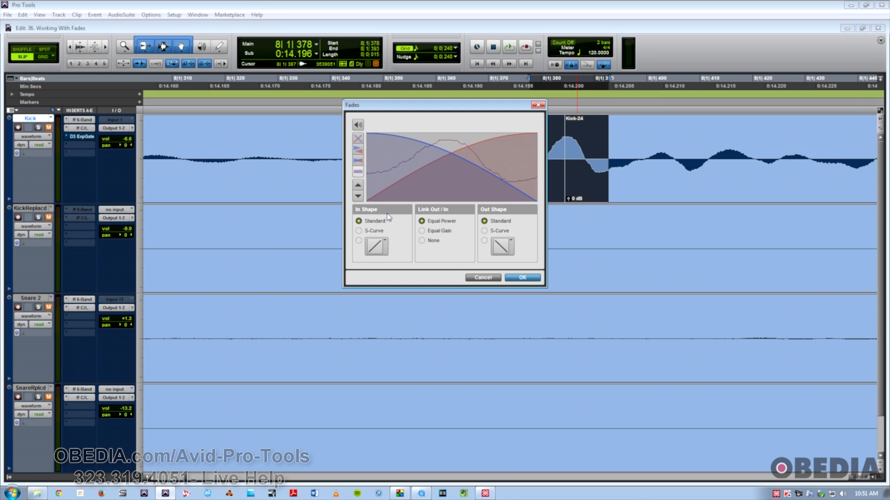
pyautogui.moveTo(397, 220)
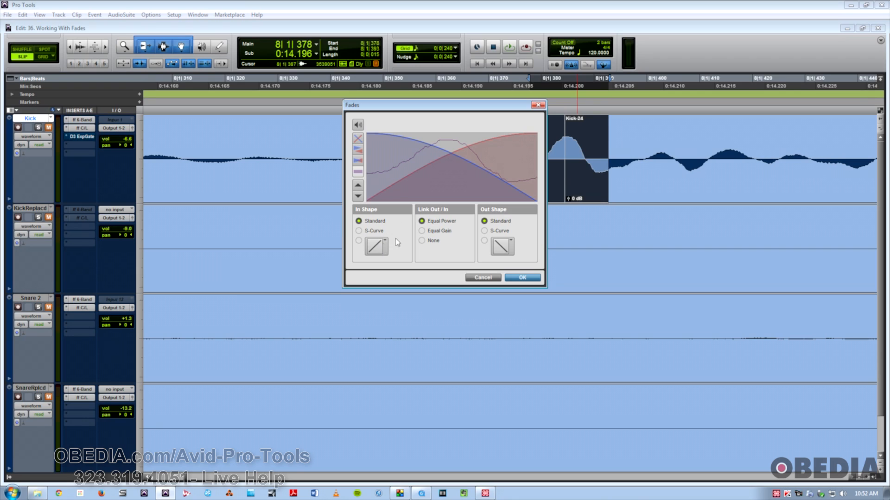
# Link the crossfade curves as Equal Gain, compare Equal Power, and settle on Equal Gain.
pyautogui.click(421, 230)
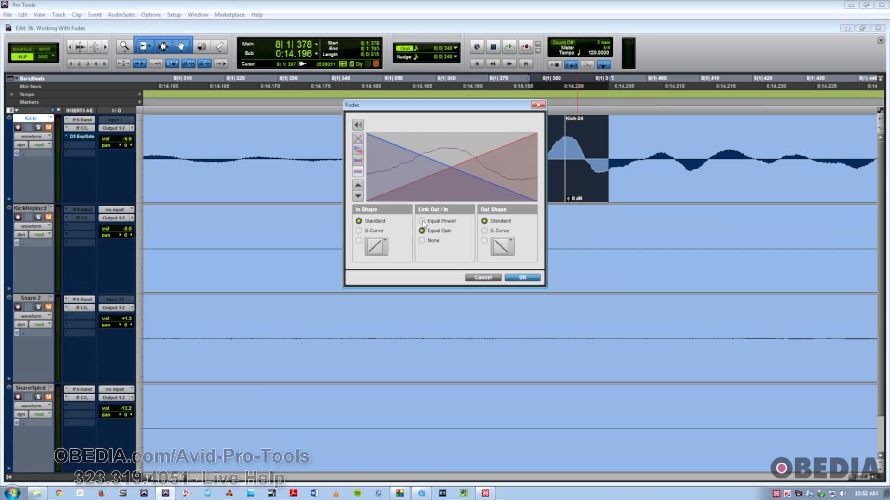
pyautogui.click(422, 221)
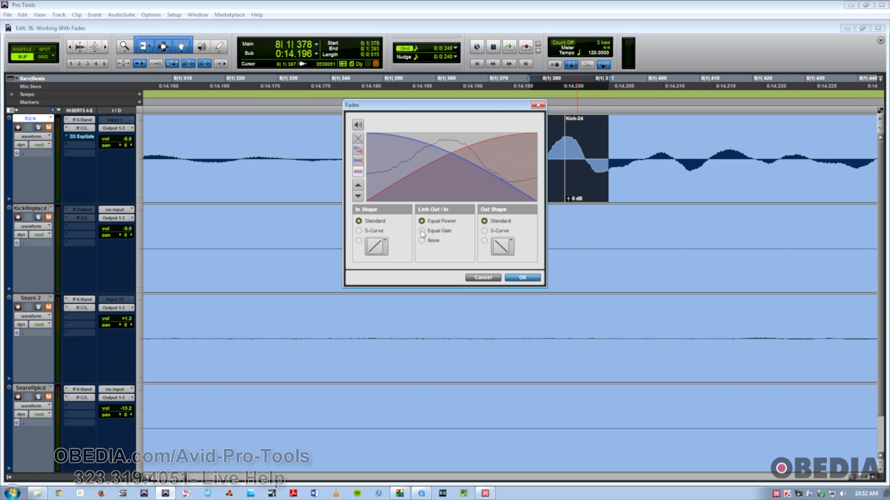
pyautogui.click(423, 231)
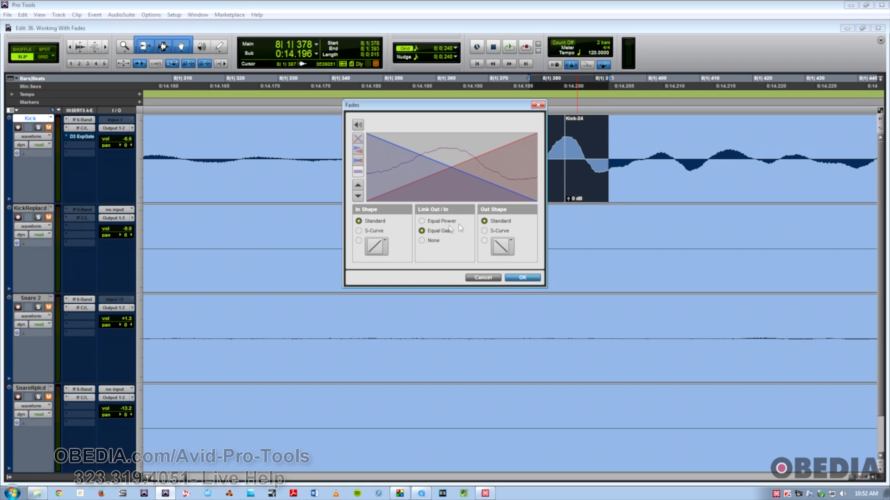
# Pick a curved In Shape preset and a straight Out Shape preset, then cancel the crossfade.
pyautogui.click(375, 246)
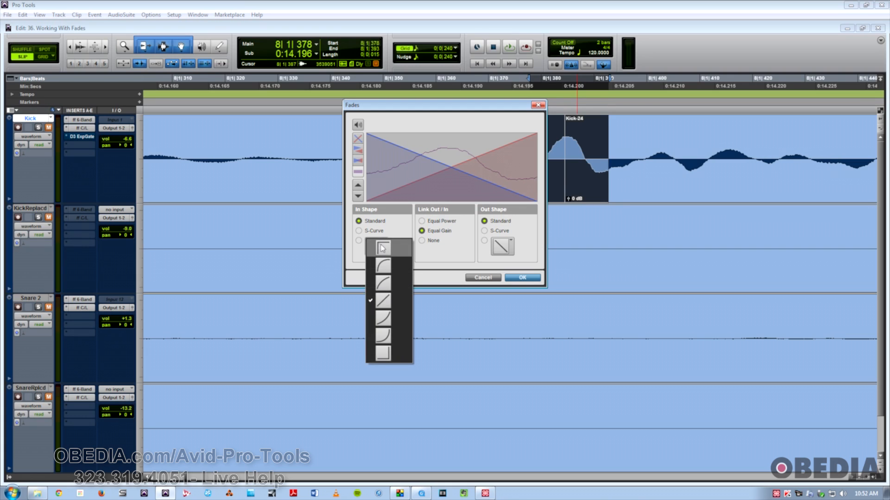
pyautogui.click(382, 247)
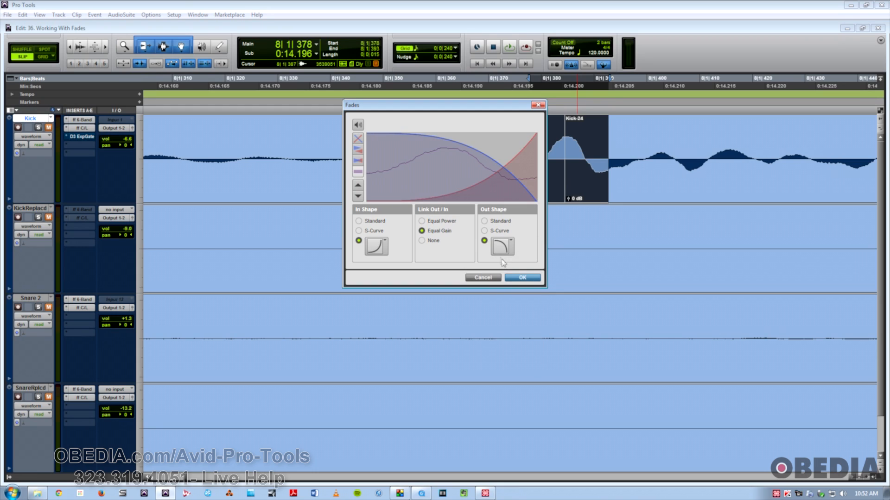
pyautogui.click(501, 245)
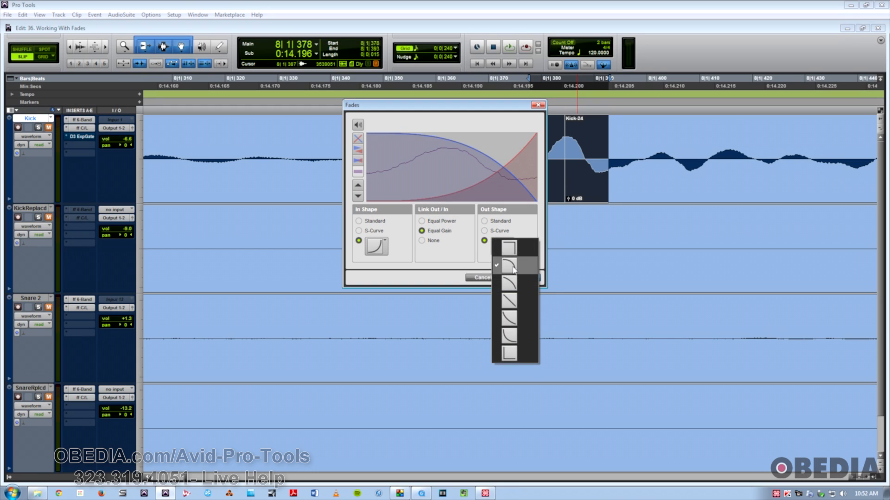
pyautogui.click(507, 245)
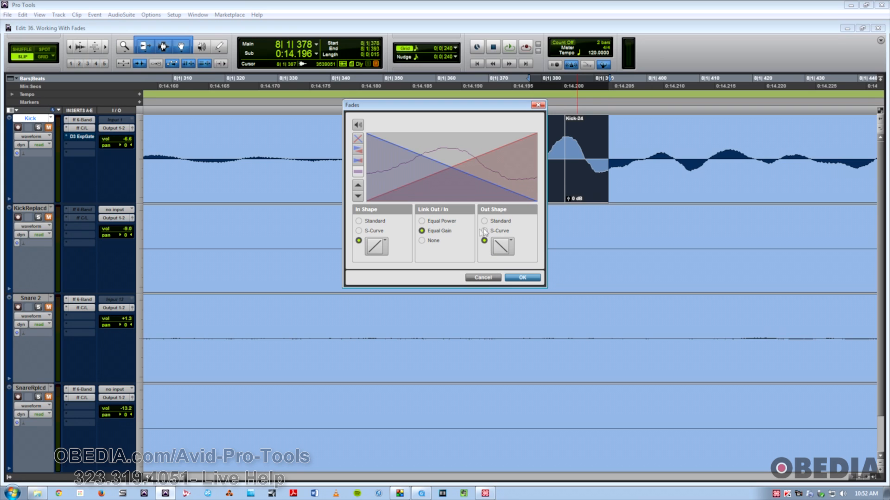
pyautogui.moveTo(491, 279)
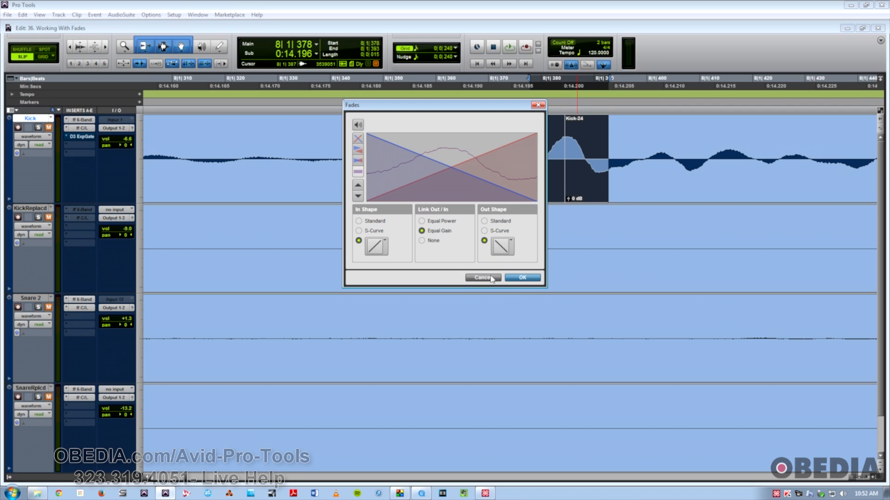
pyautogui.click(481, 278)
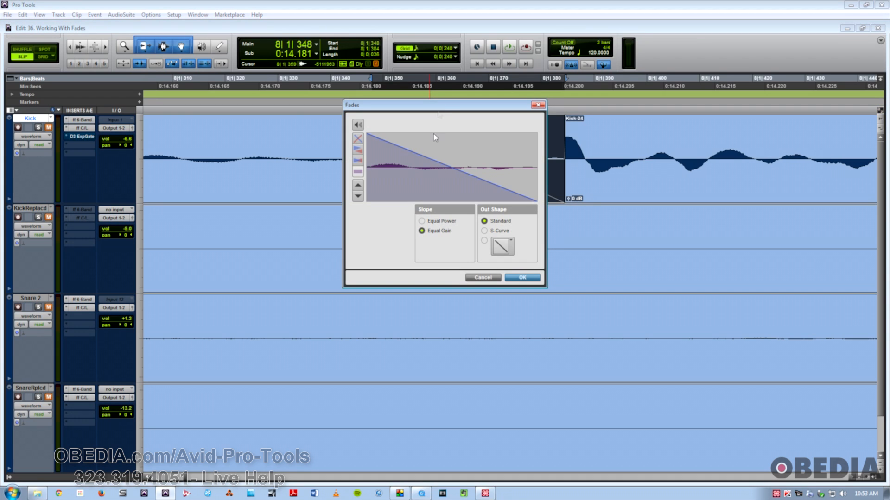
# Move the Fades dialog down to reveal the straight fade-out line before Kick-24.
pyautogui.moveTo(439, 105); pyautogui.dragTo(376, 181)
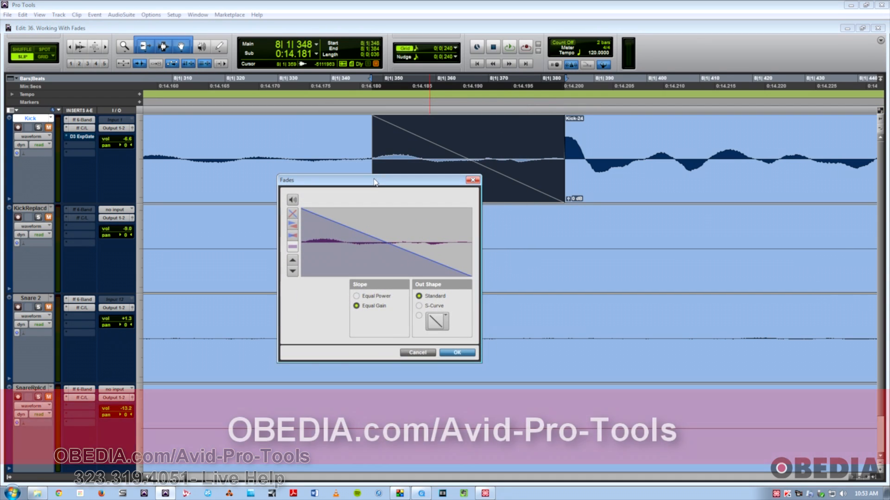